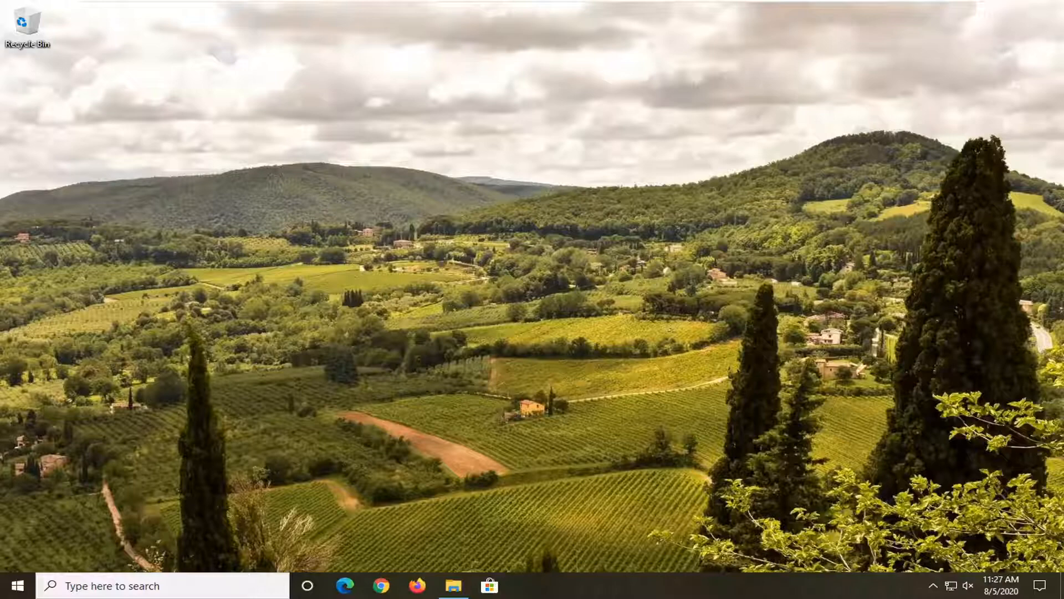
{"action": "mouse_move", "coordinate": [608, 298]}
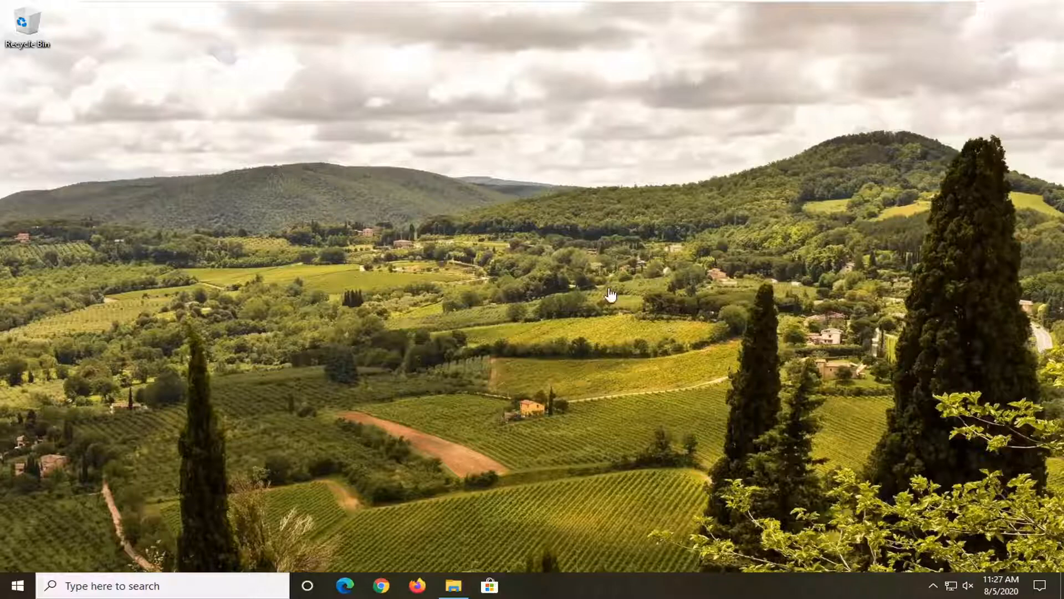
{"action": "mouse_move", "coordinate": [408, 409]}
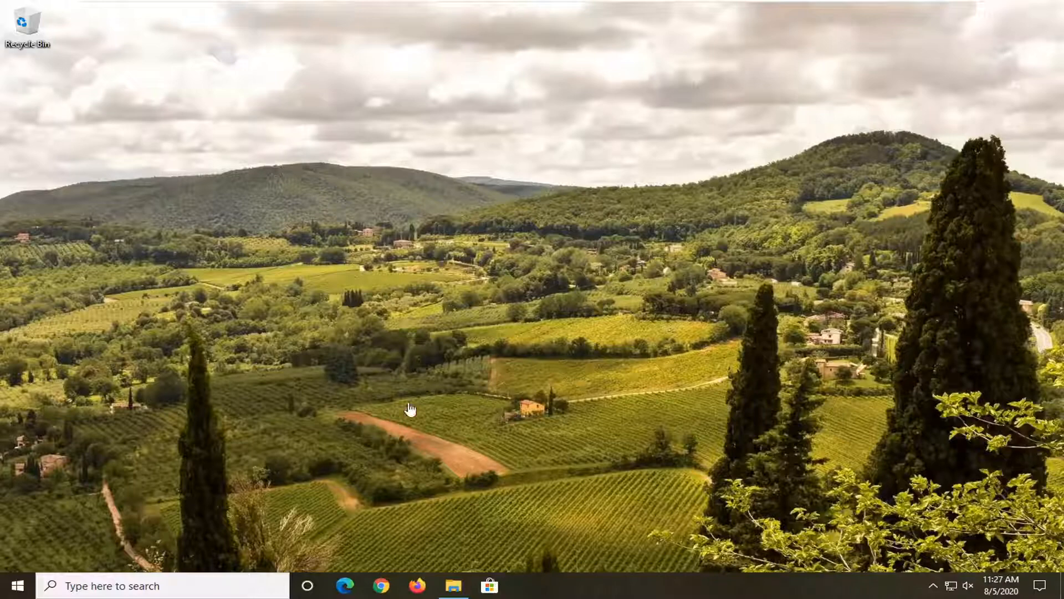
{"action": "mouse_move", "coordinate": [392, 420]}
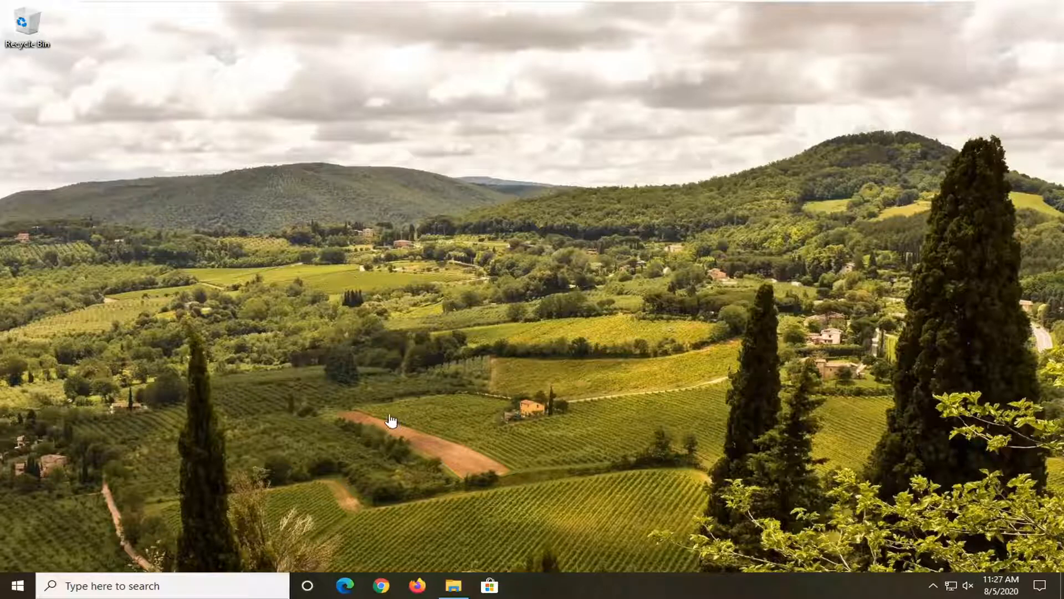
{"action": "mouse_move", "coordinate": [378, 401]}
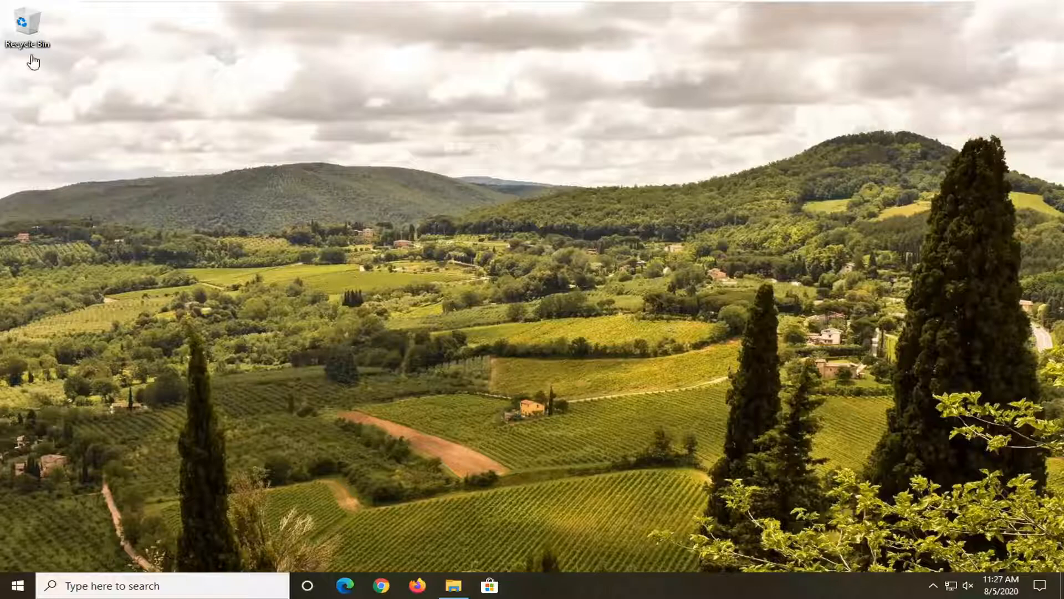
{"action": "mouse_move", "coordinate": [31, 105]}
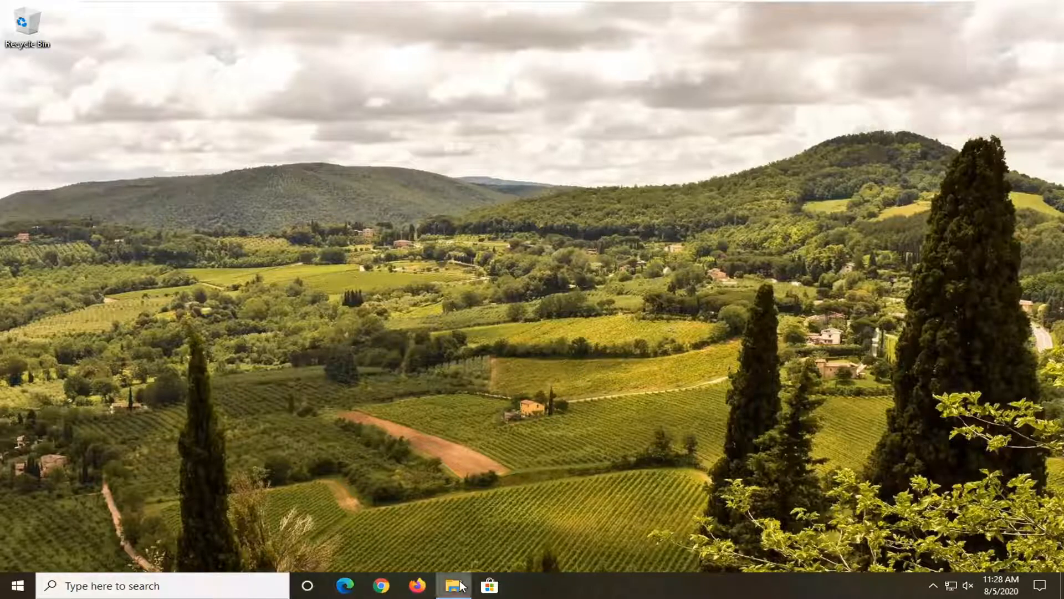
Browse to This PC in File Explorer to view the drives, then close the window.
{"action": "right_click", "coordinate": [452, 584]}
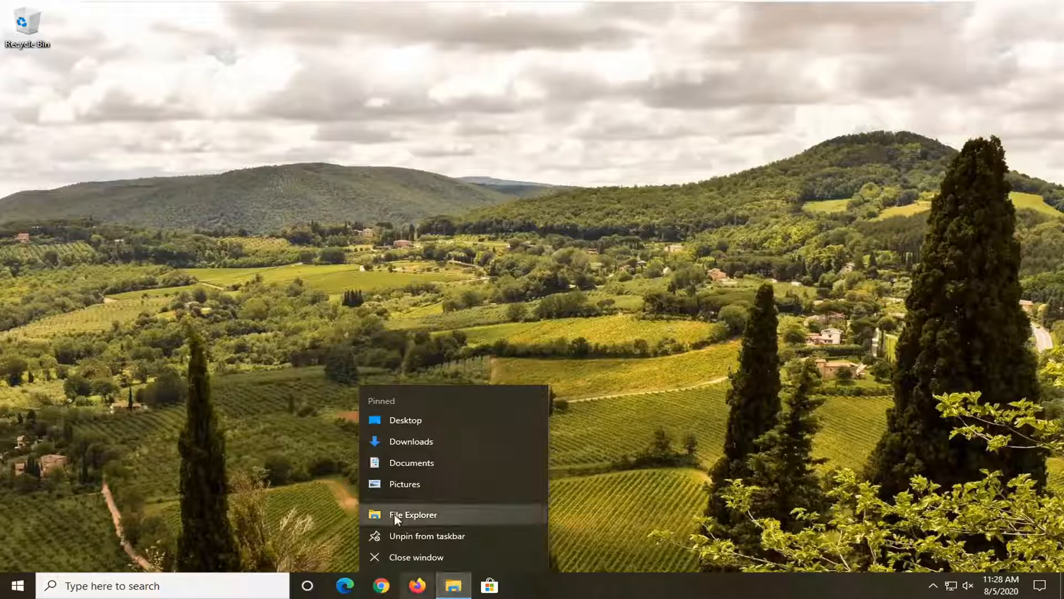
{"action": "left_click", "coordinate": [414, 515]}
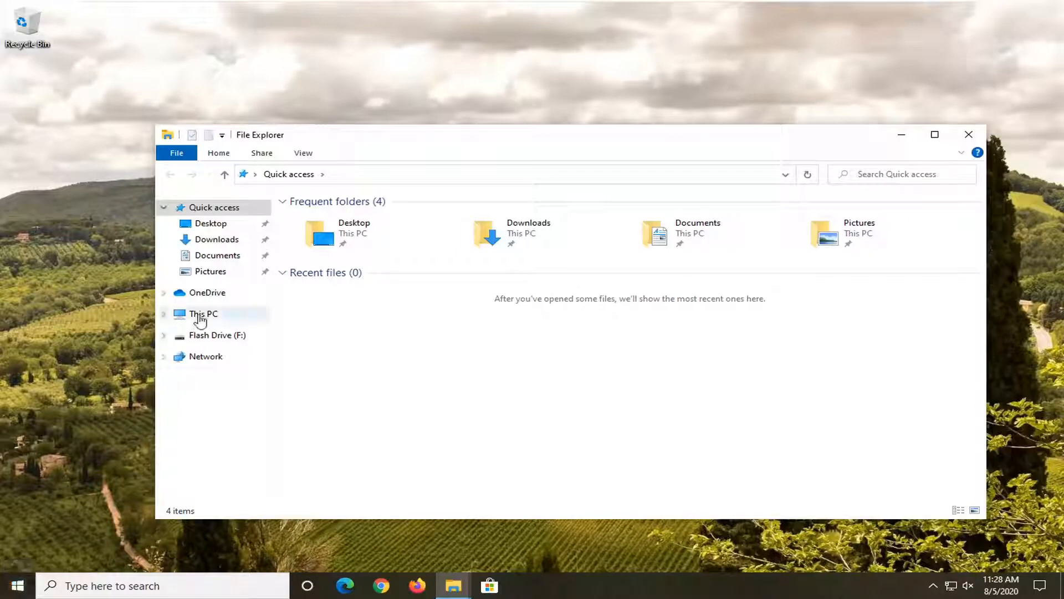
{"action": "left_click", "coordinate": [203, 314]}
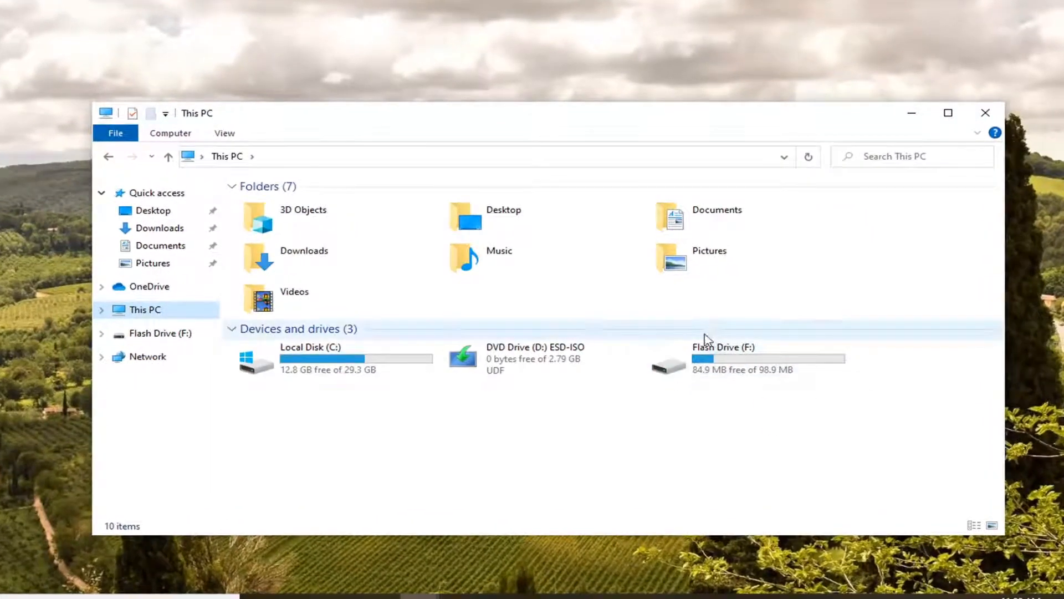
{"action": "mouse_move", "coordinate": [565, 414]}
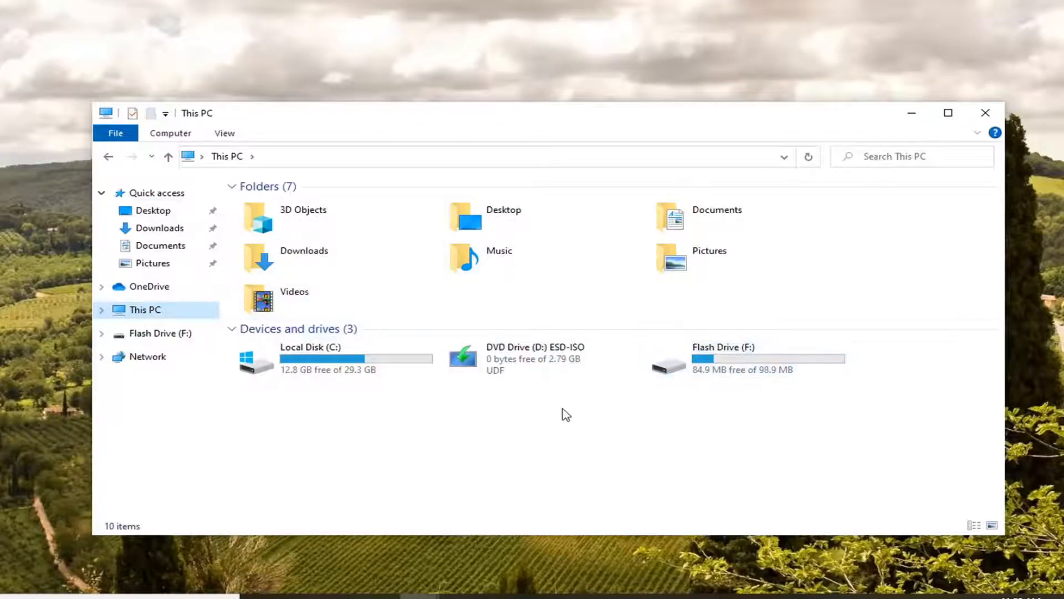
{"action": "mouse_move", "coordinate": [656, 396]}
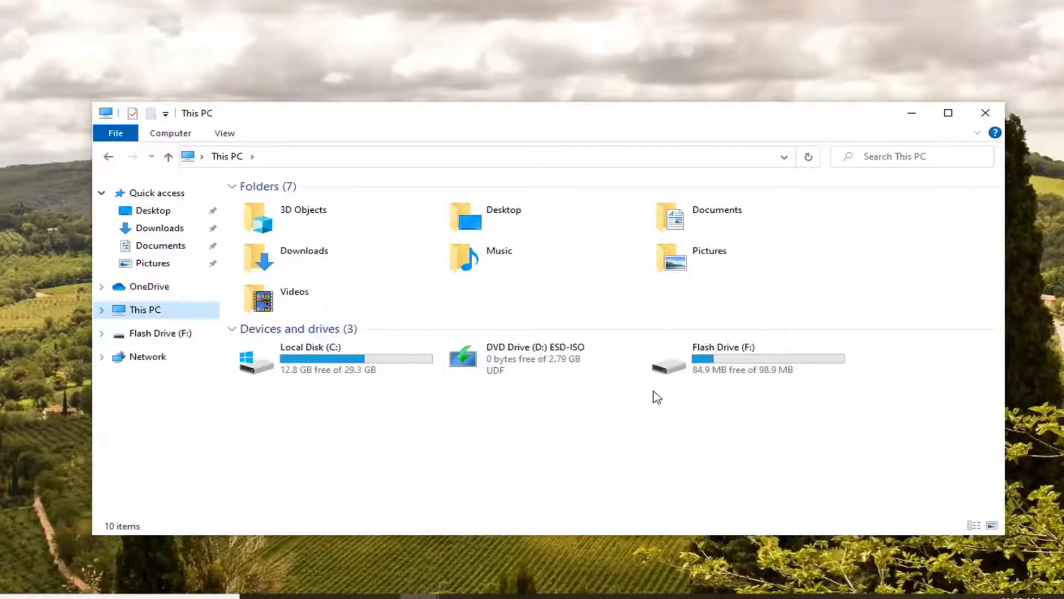
{"action": "mouse_move", "coordinate": [587, 407]}
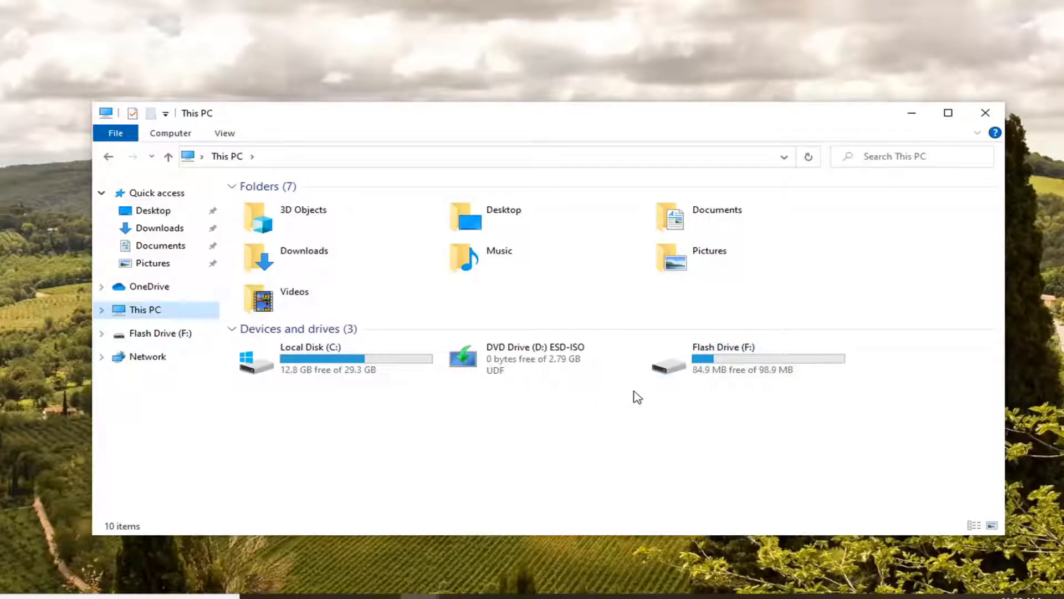
{"action": "mouse_move", "coordinate": [752, 356]}
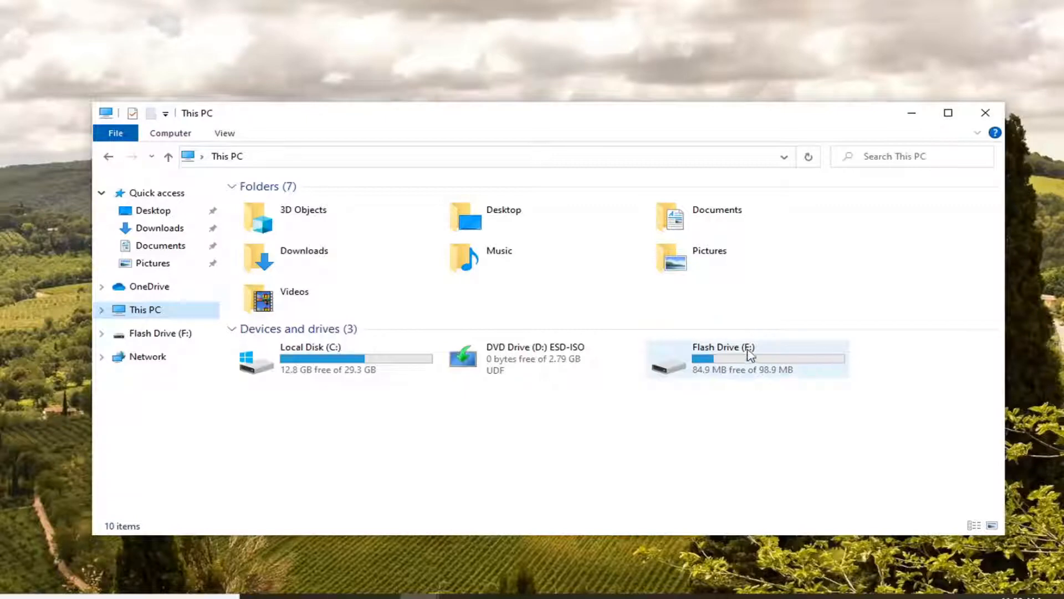
{"action": "mouse_move", "coordinate": [747, 359]}
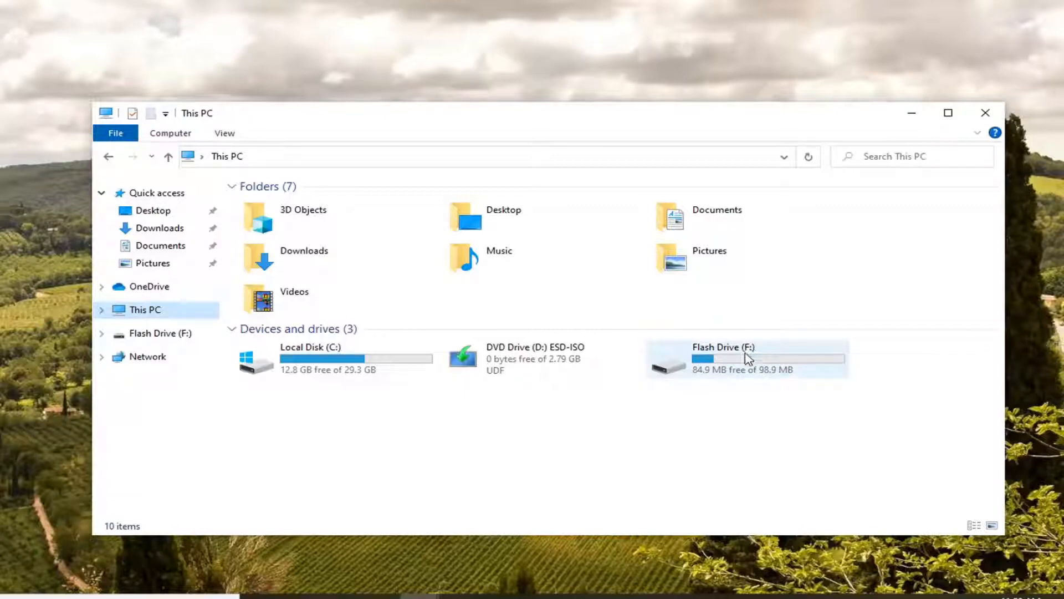
{"action": "mouse_move", "coordinate": [744, 370]}
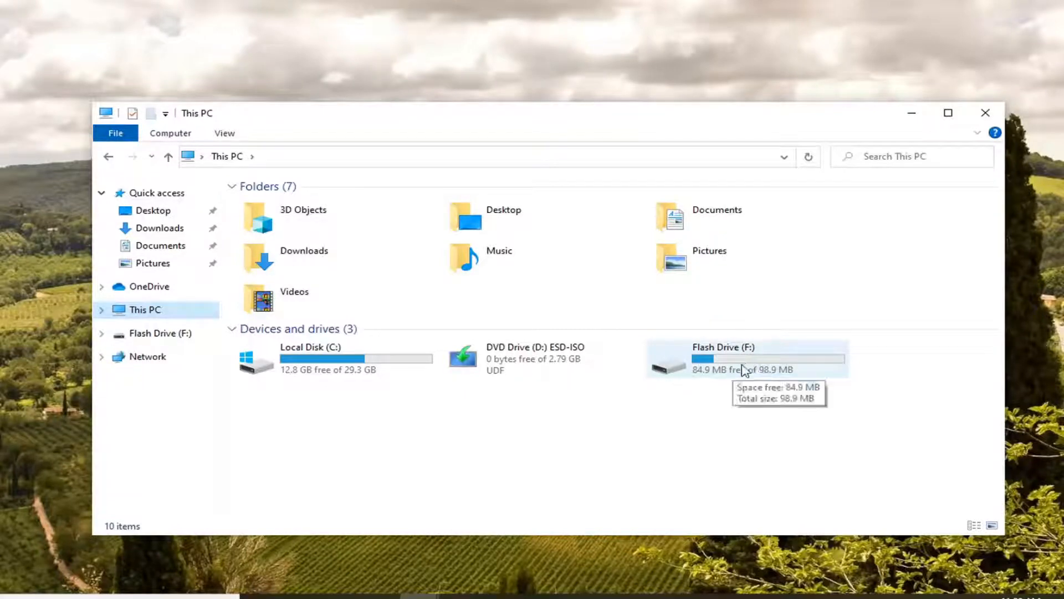
{"action": "mouse_move", "coordinate": [733, 369]}
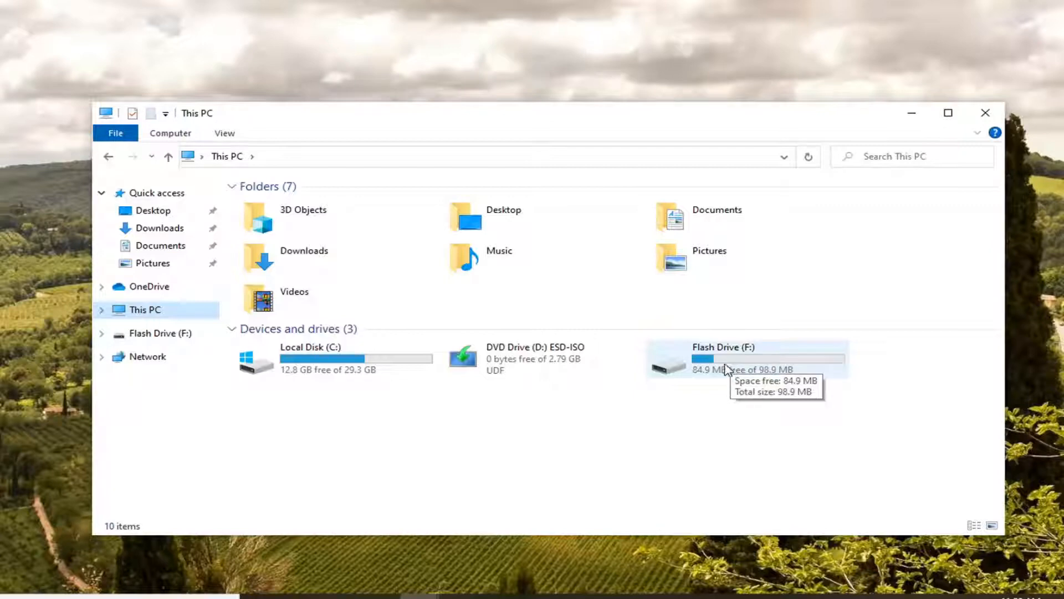
{"action": "mouse_move", "coordinate": [705, 383]}
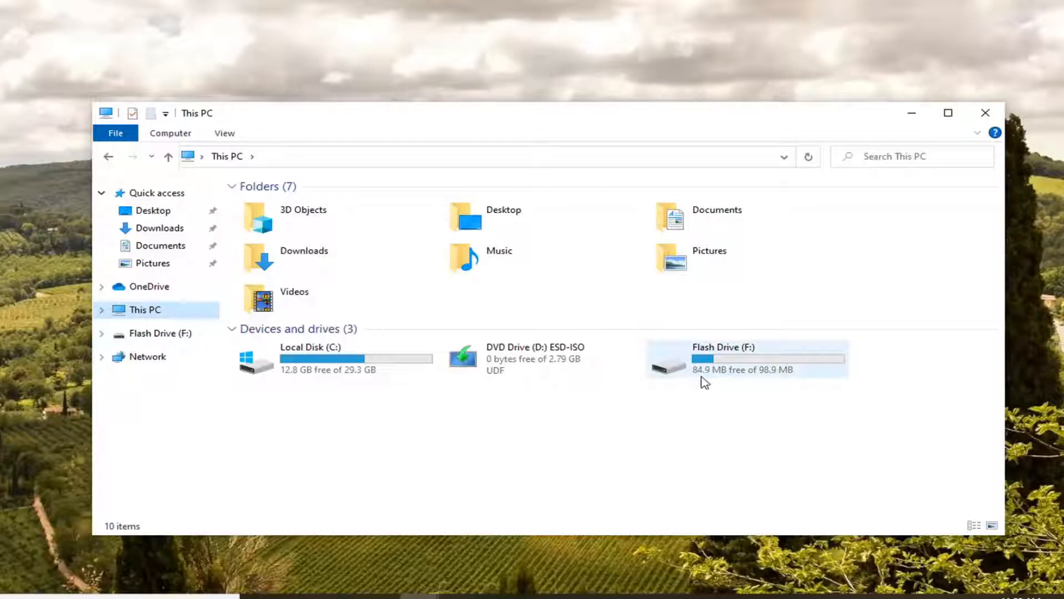
{"action": "mouse_move", "coordinate": [759, 356]}
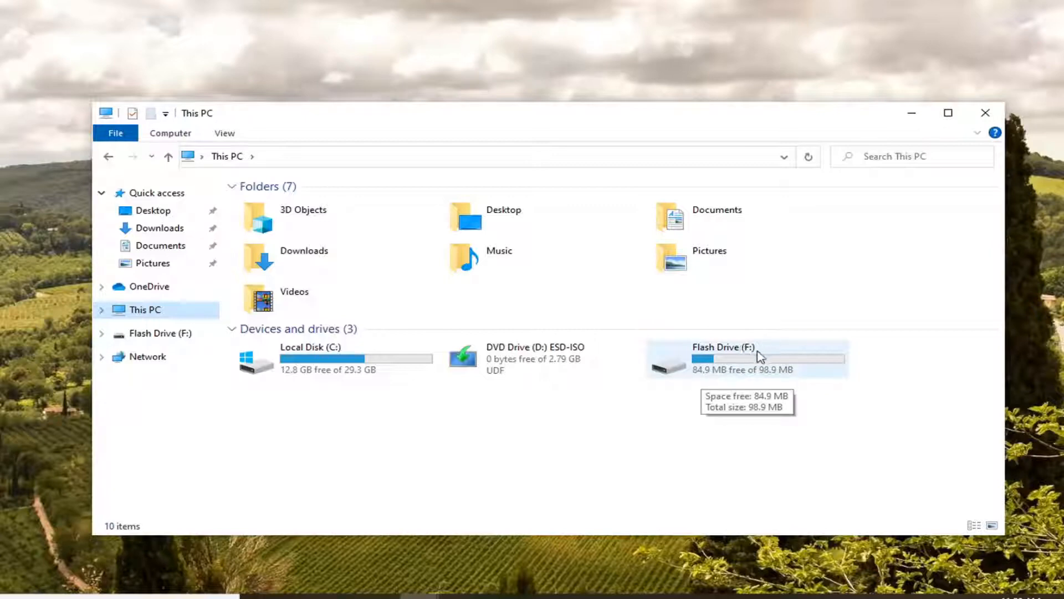
{"action": "mouse_move", "coordinate": [669, 479]}
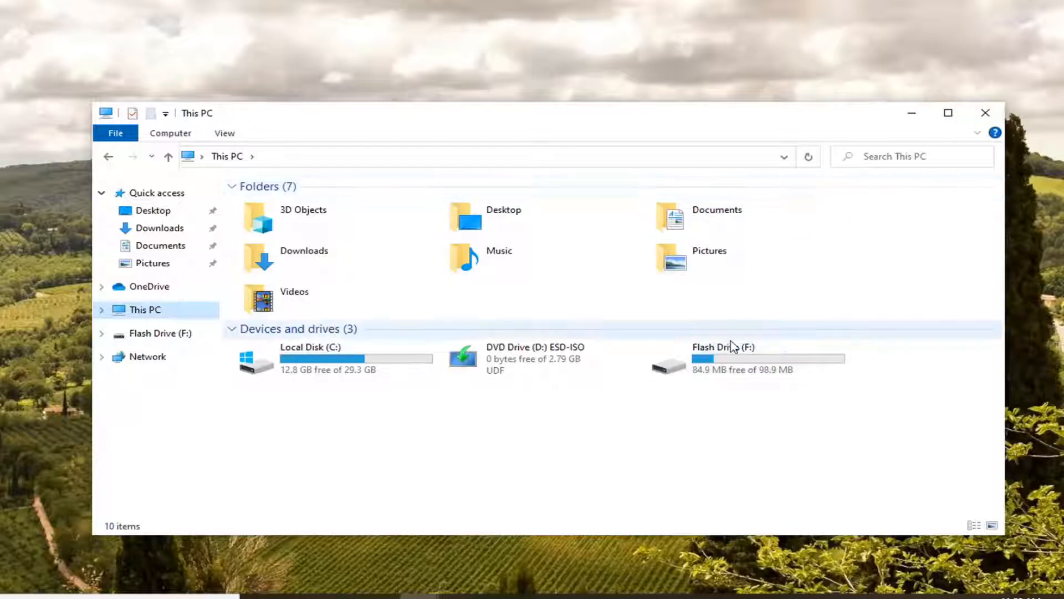
{"action": "mouse_move", "coordinate": [759, 363]}
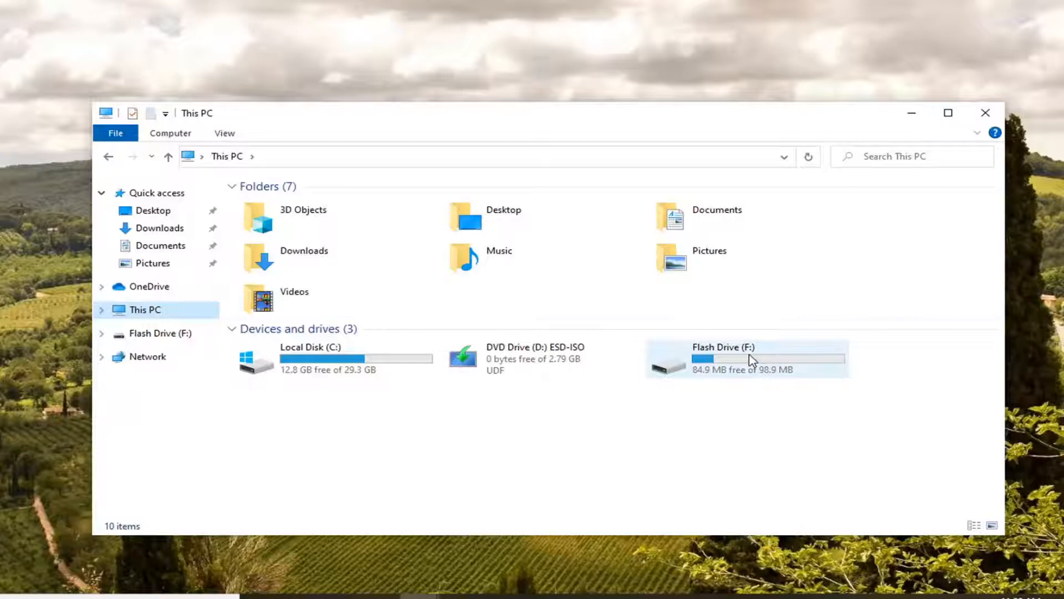
{"action": "mouse_move", "coordinate": [745, 348]}
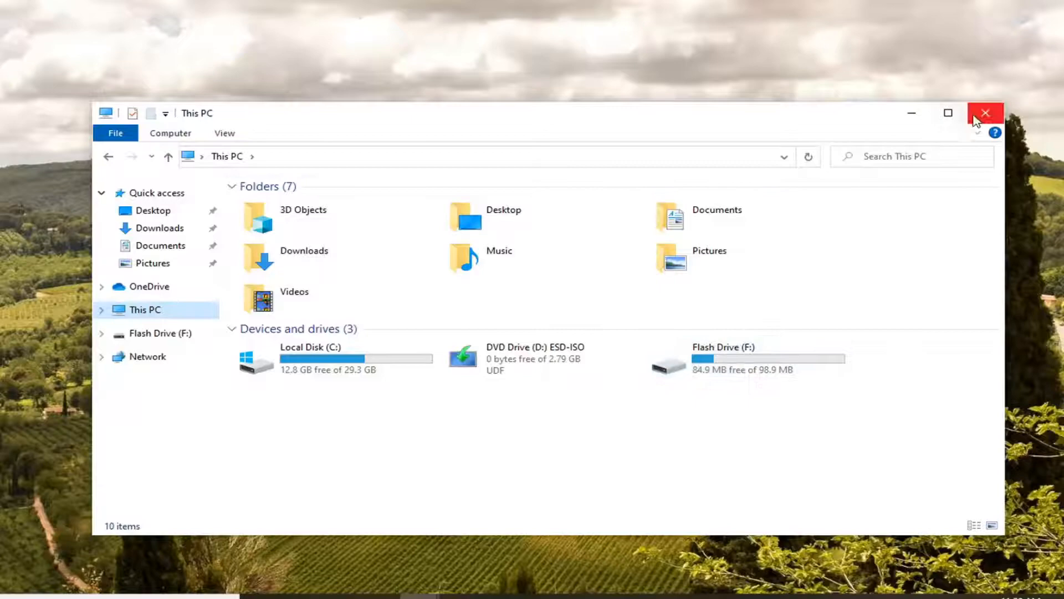
{"action": "left_click", "coordinate": [986, 113]}
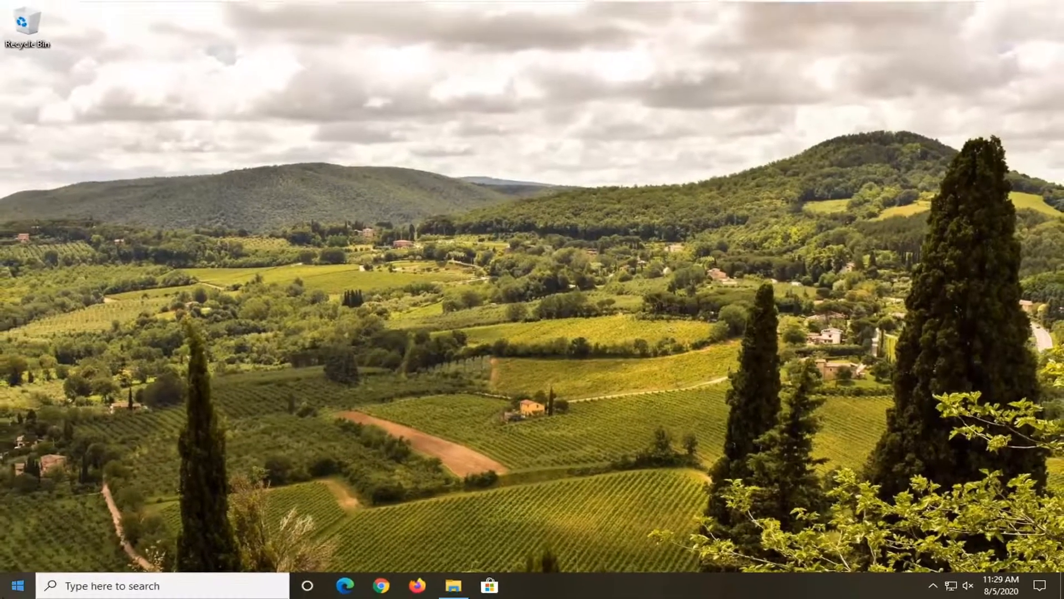
Search for cmd and launch Command Prompt as administrator, approving User Account Control.
{"action": "type", "text": "c"}
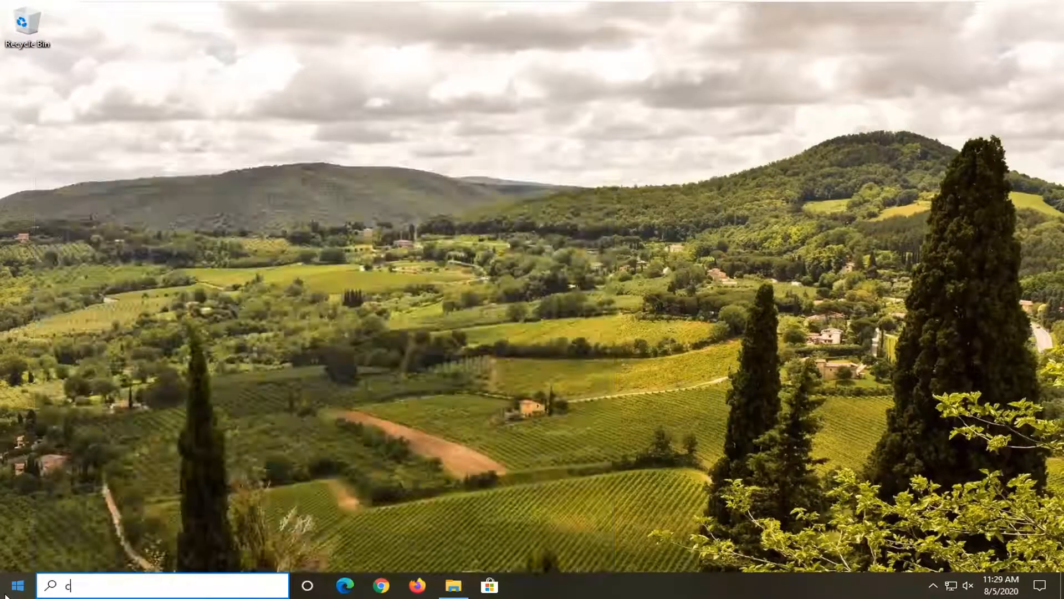
{"action": "type", "text": "md"}
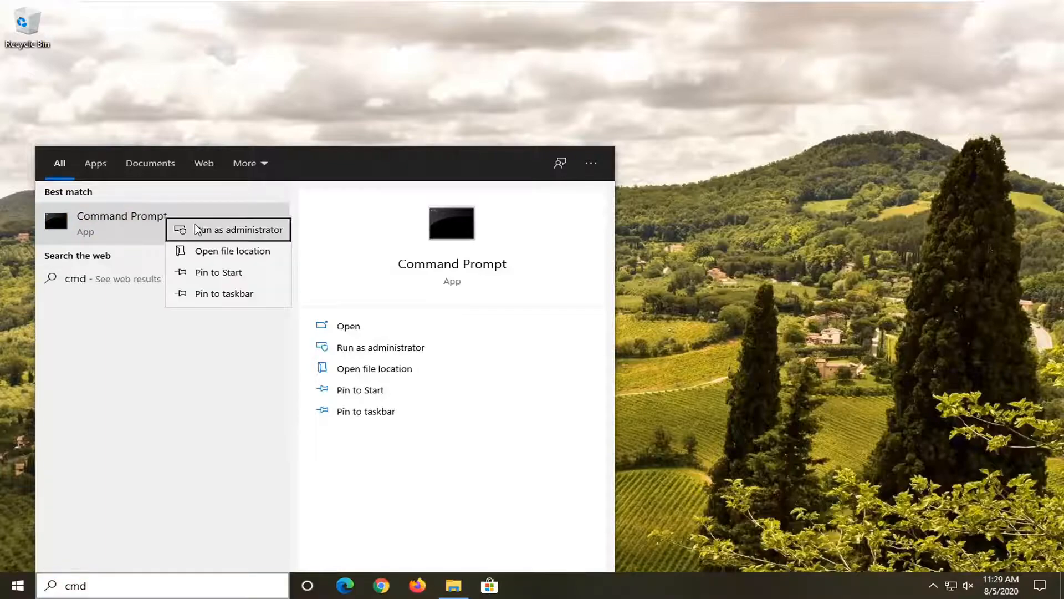
{"action": "left_click", "coordinate": [237, 229]}
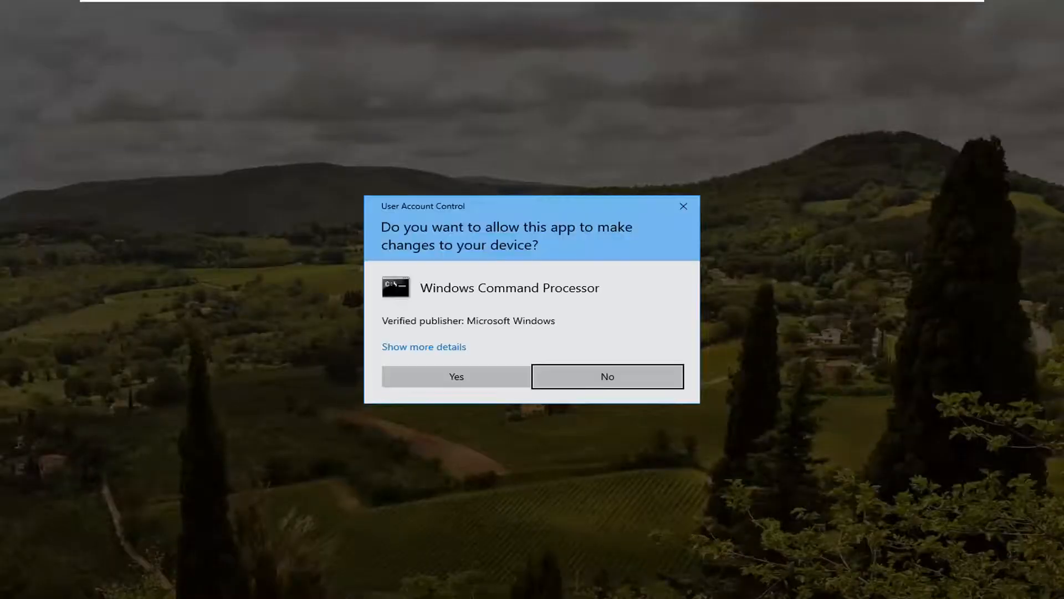
{"action": "left_click", "coordinate": [455, 377]}
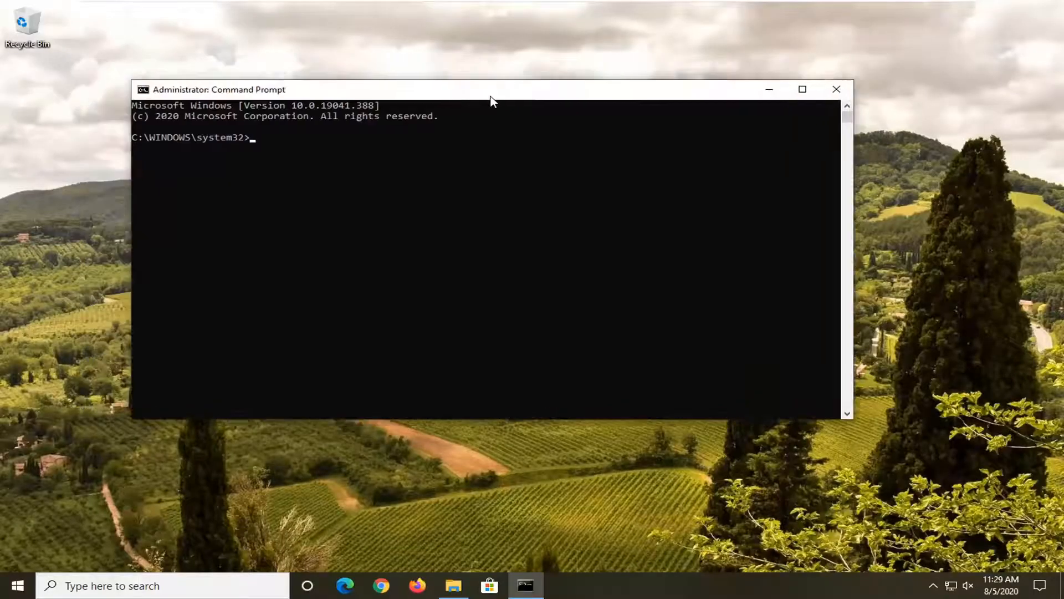
Reposition the Command Prompt window and dismiss its title-bar menu before entering attrib -h -r -s F:*.* /s /d.
{"action": "left_click_drag", "start_coordinate": [492, 89], "coordinate": [489, 98]}
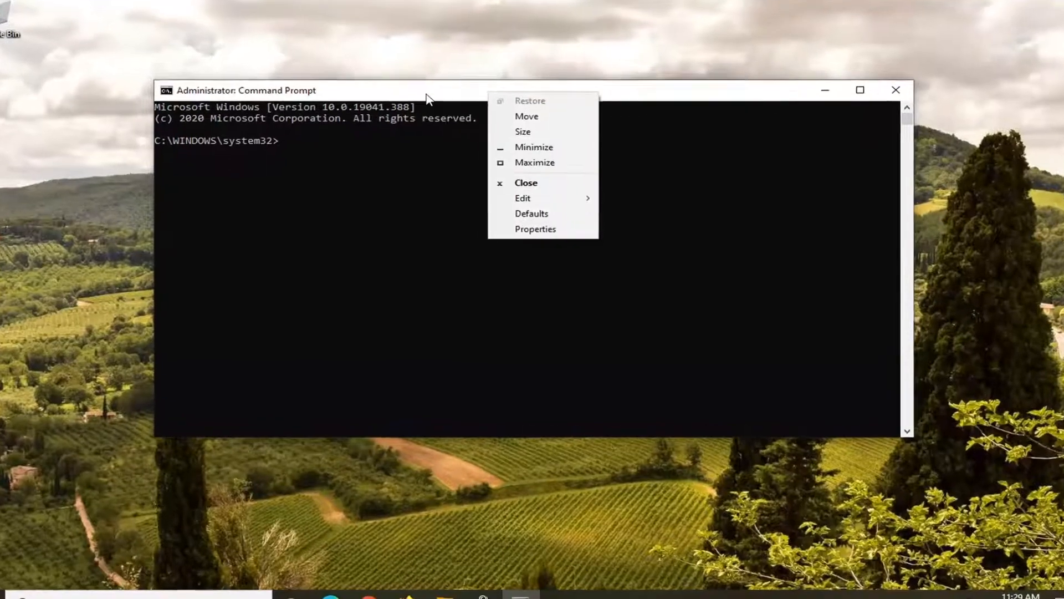
{"action": "left_click", "coordinate": [523, 197]}
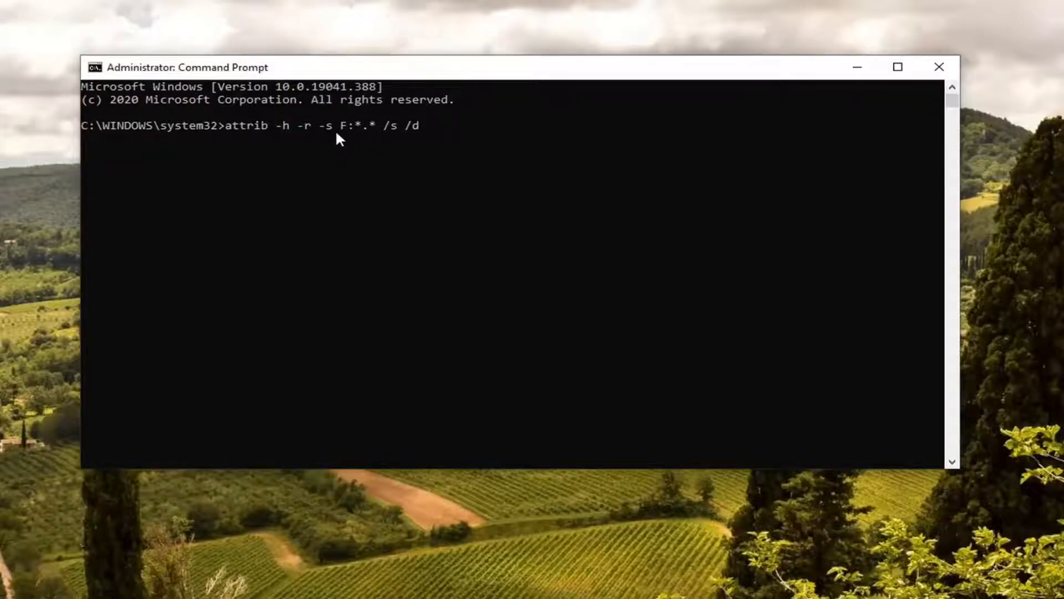
{"action": "mouse_move", "coordinate": [379, 424]}
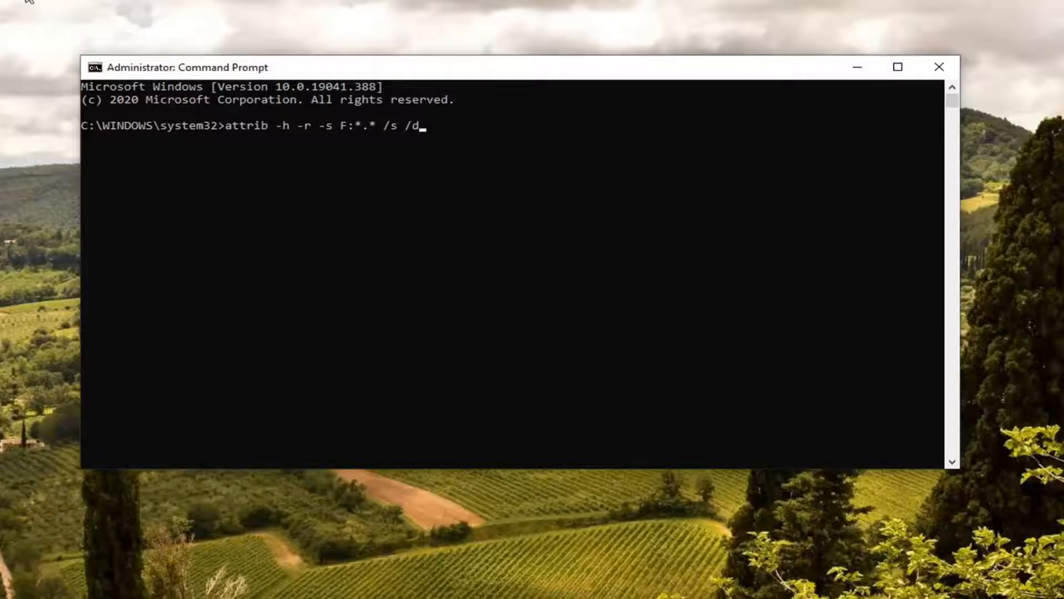
{"action": "mouse_move", "coordinate": [161, 110]}
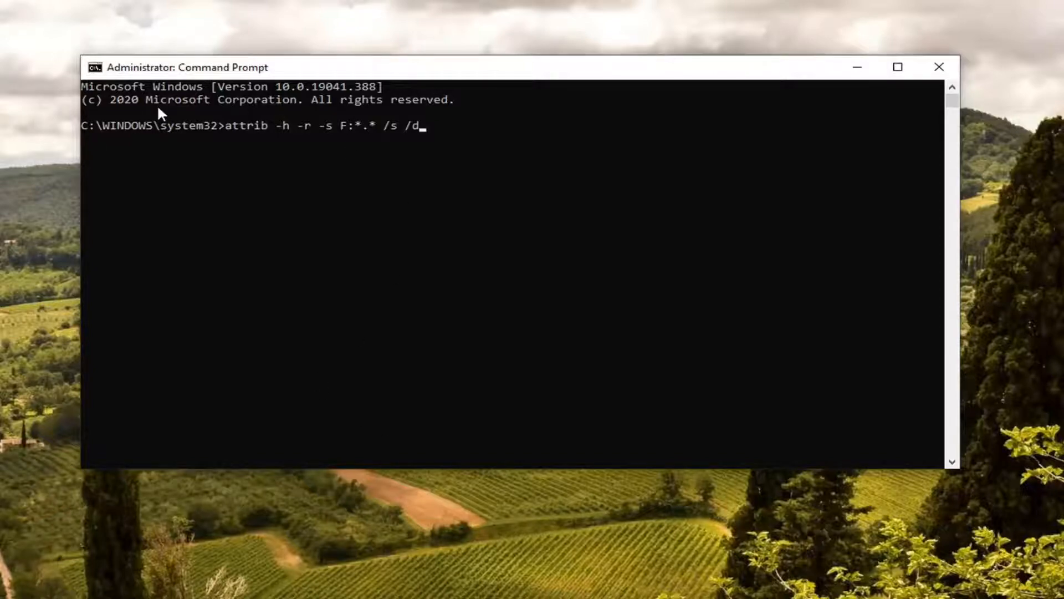
{"action": "mouse_move", "coordinate": [239, 113]}
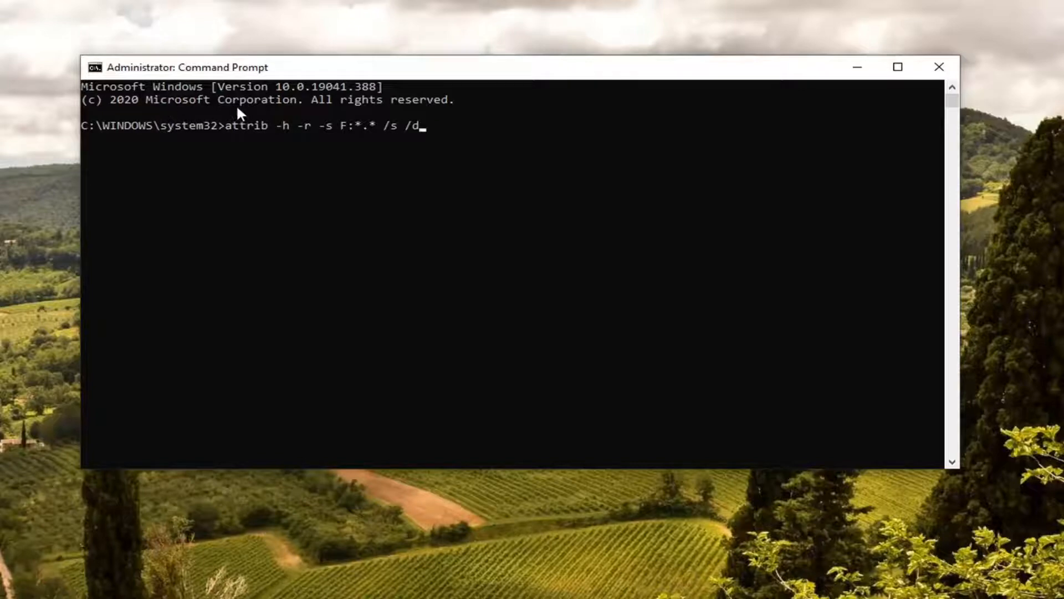
{"action": "mouse_move", "coordinate": [468, 207]}
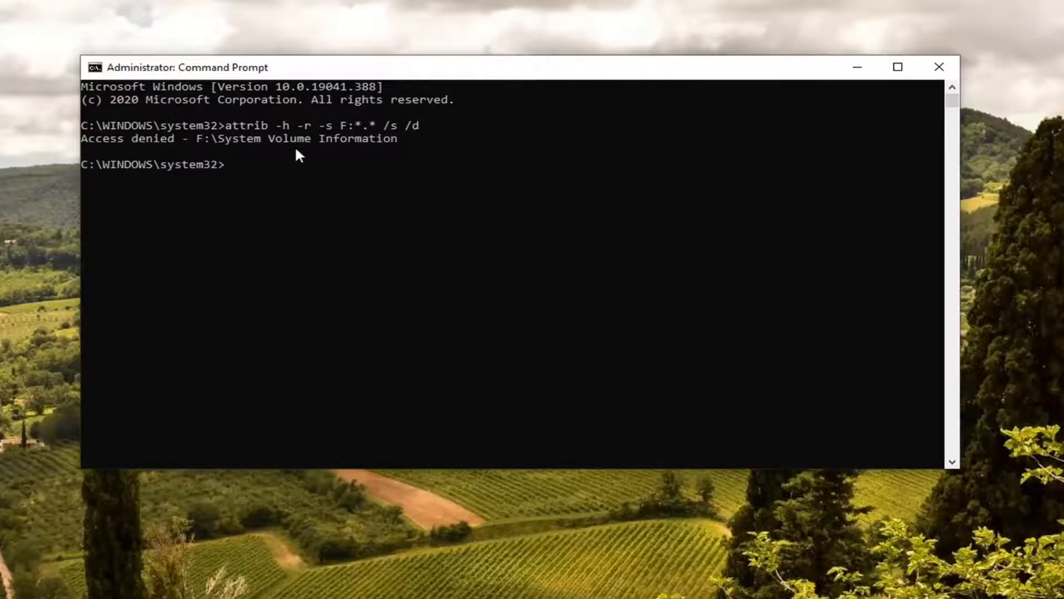
{"action": "mouse_move", "coordinate": [254, 171]}
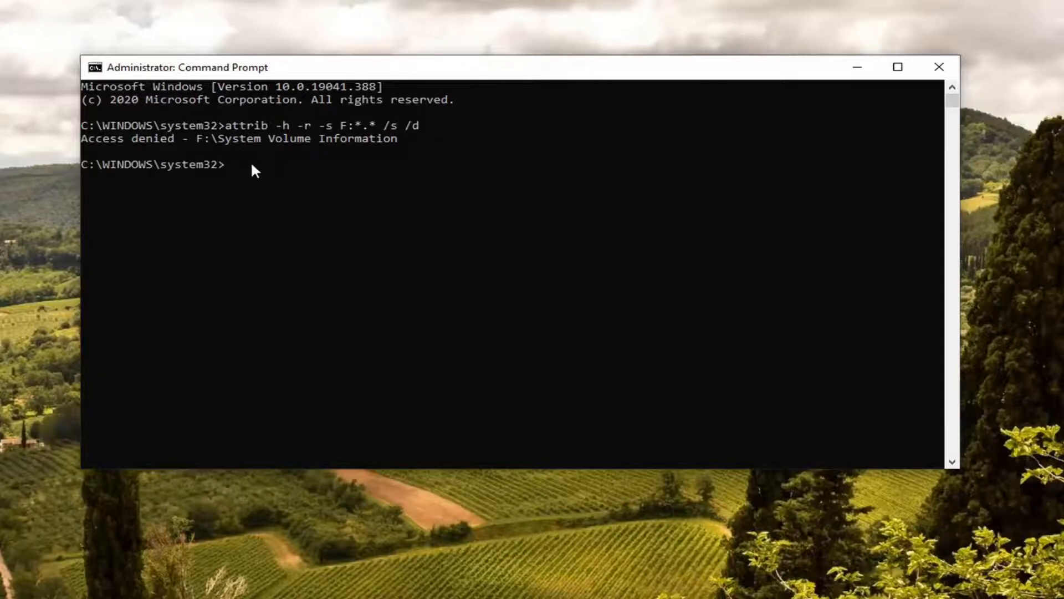
{"action": "mouse_move", "coordinate": [324, 165]}
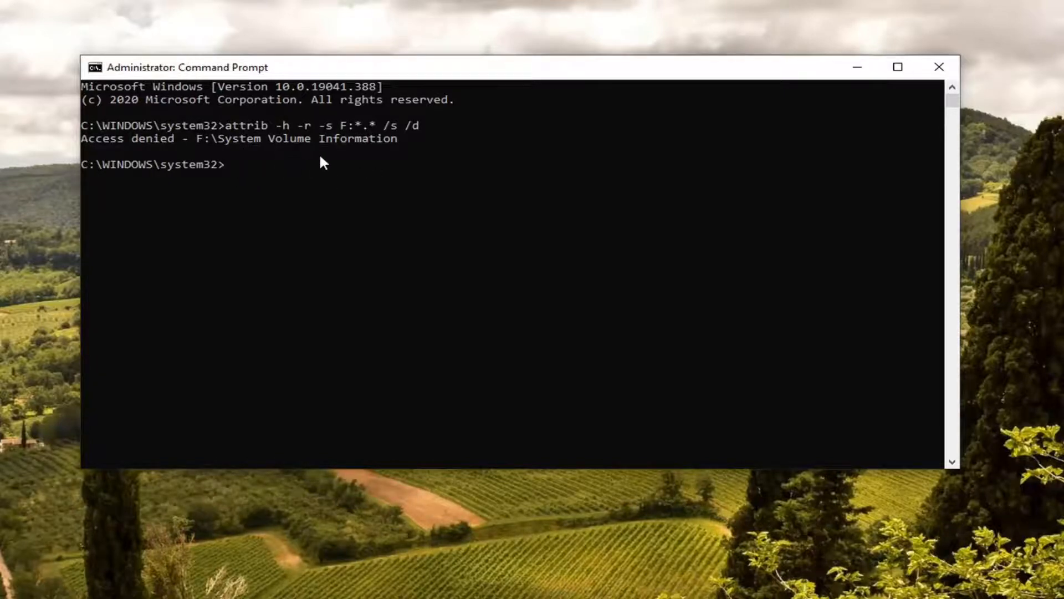
{"action": "mouse_move", "coordinate": [295, 152]}
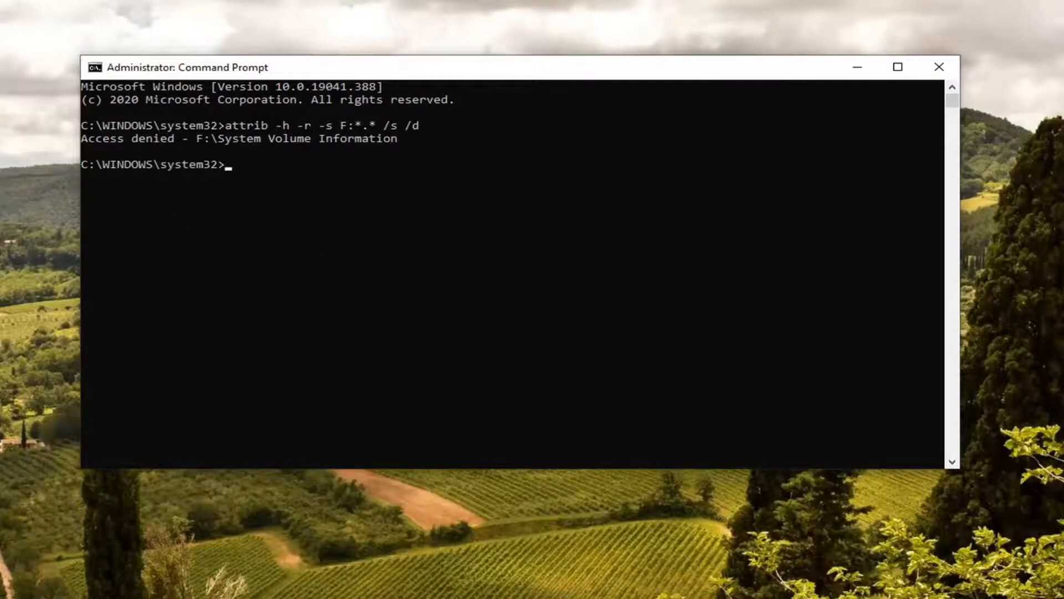
{"action": "mouse_move", "coordinate": [171, 204]}
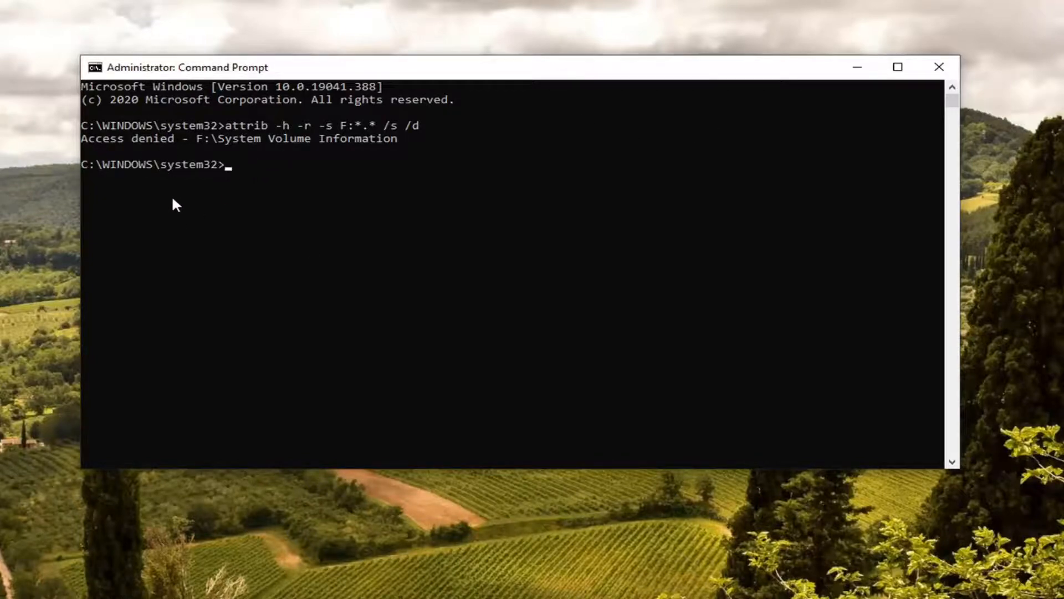
{"action": "mouse_move", "coordinate": [93, 197]}
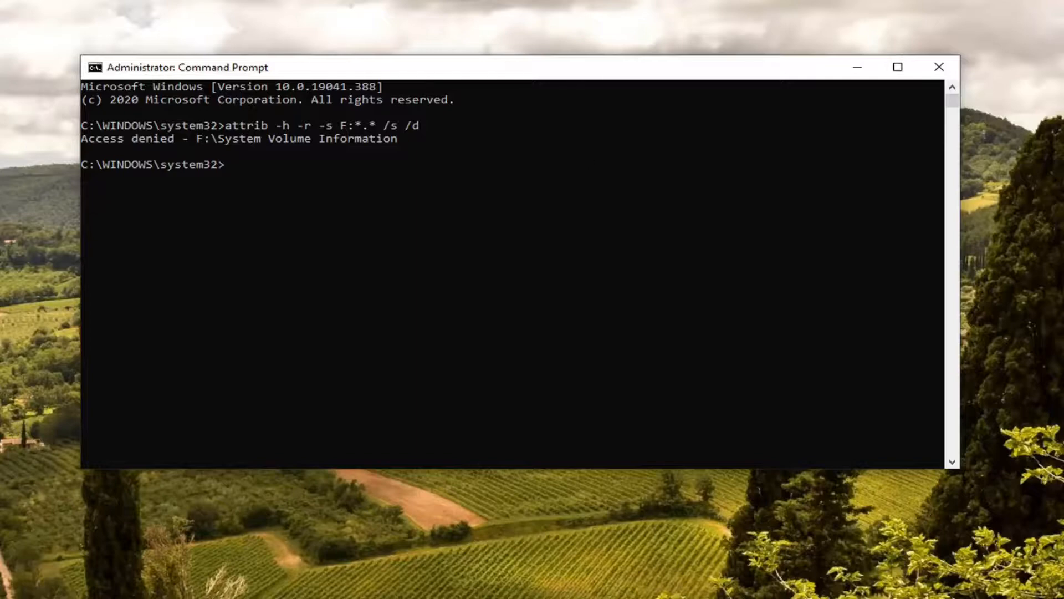
{"action": "mouse_move", "coordinate": [936, 239]}
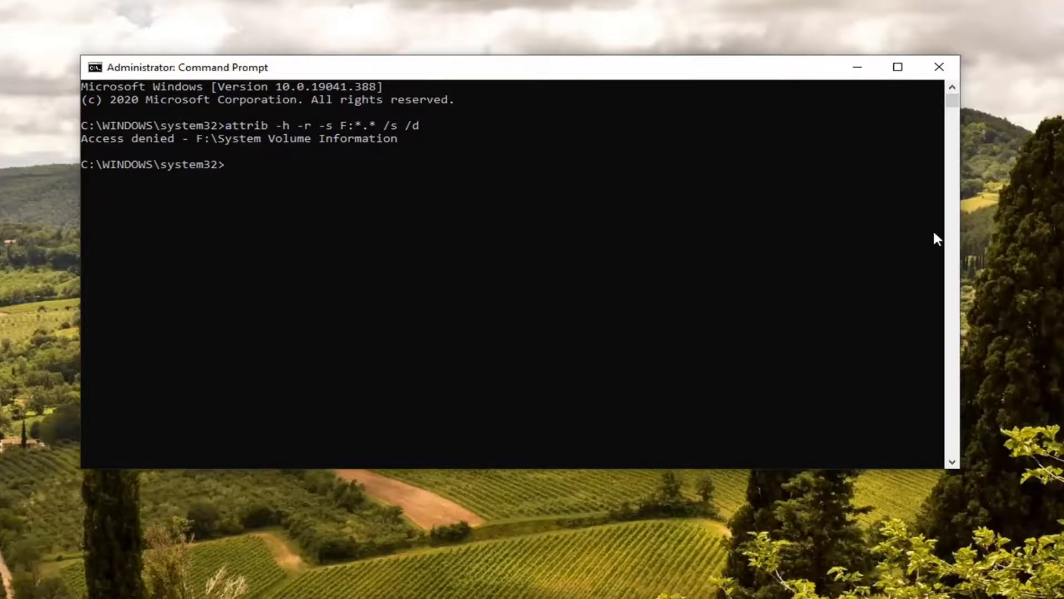
Run the attrib command on drive F: and close Command Prompt.
{"action": "left_click", "coordinate": [937, 67]}
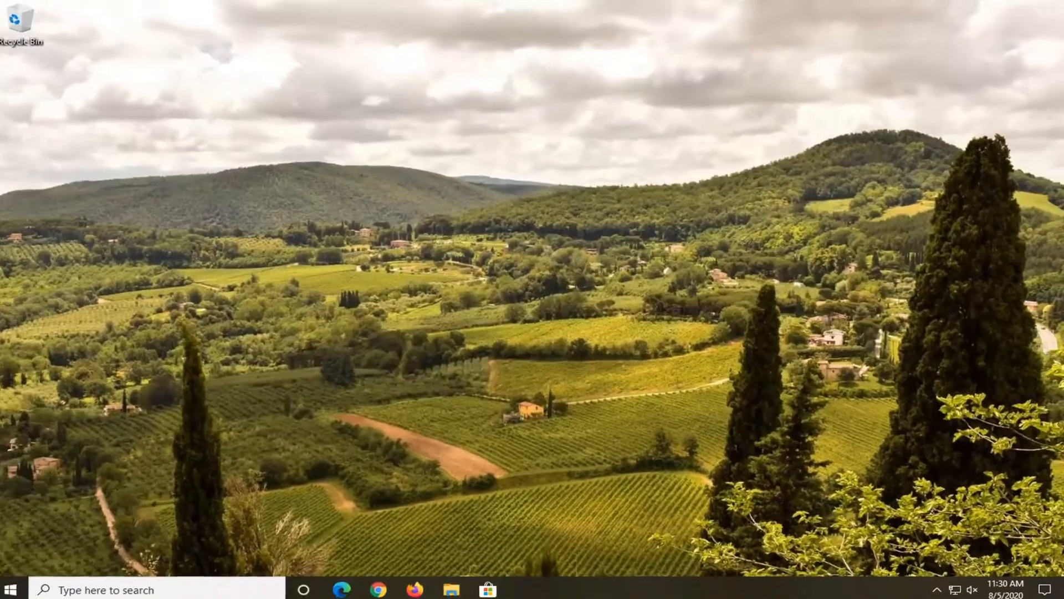